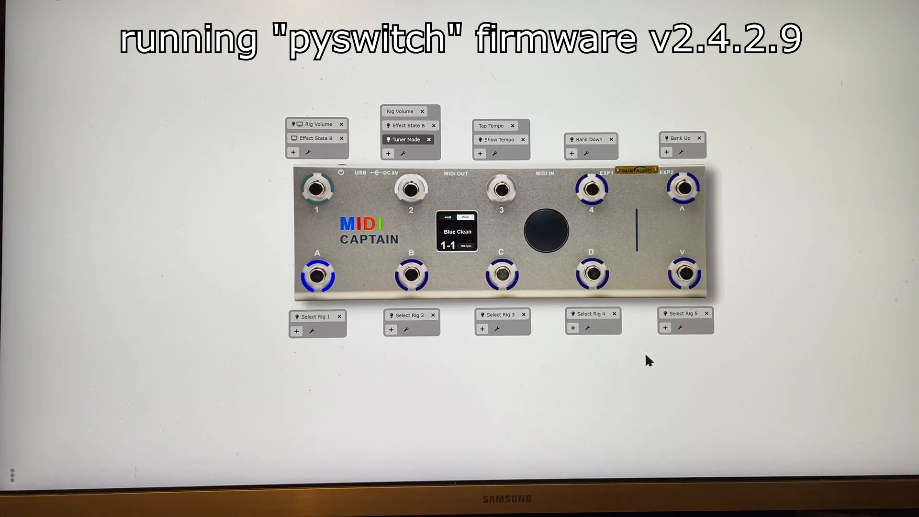
- Open the client device selection dialog from the connection status area
click(501, 188)
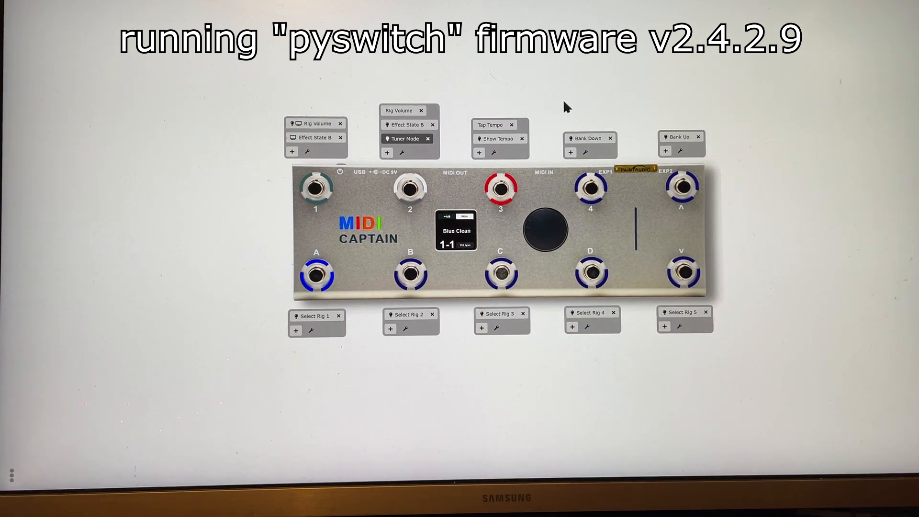
mouse_move(665, 269)
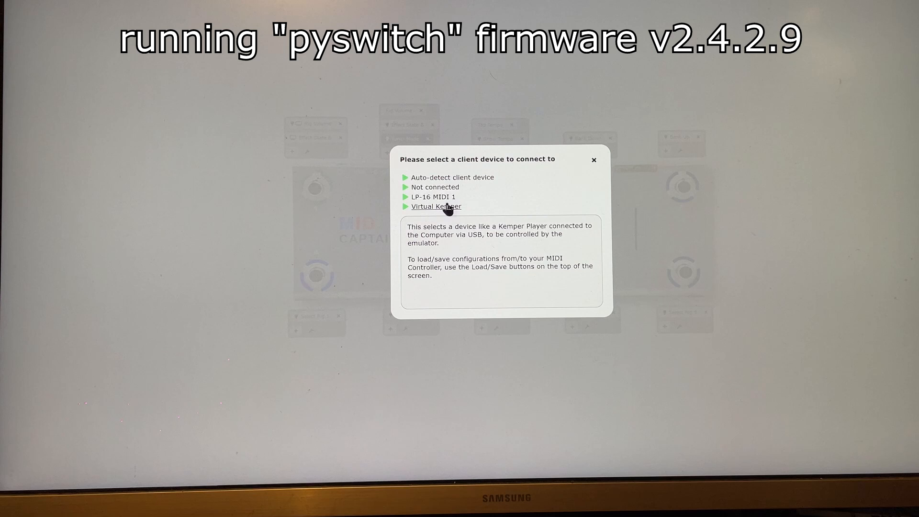
click(435, 196)
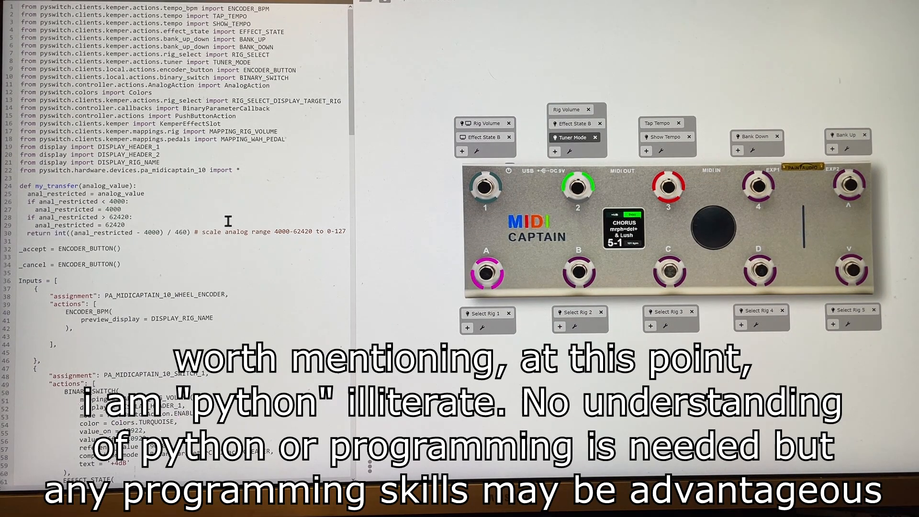
- Scroll down through the pedal's Python configuration in the code editor
scroll(down, 3)
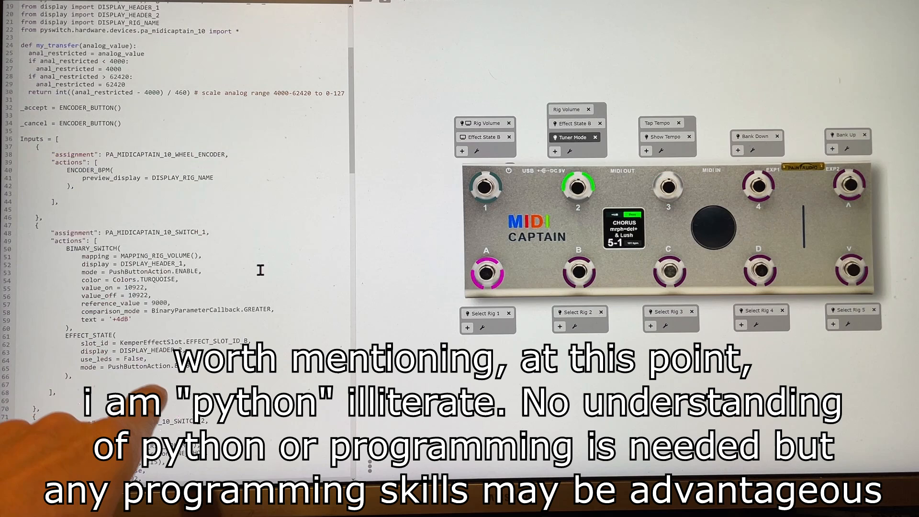
scroll(down, 3)
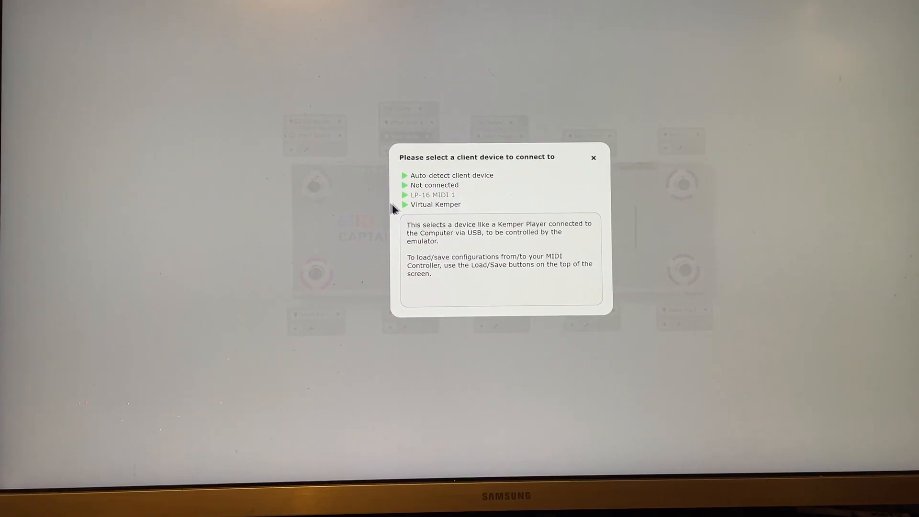
- Choose Virtual Kemper as the client device
click(435, 204)
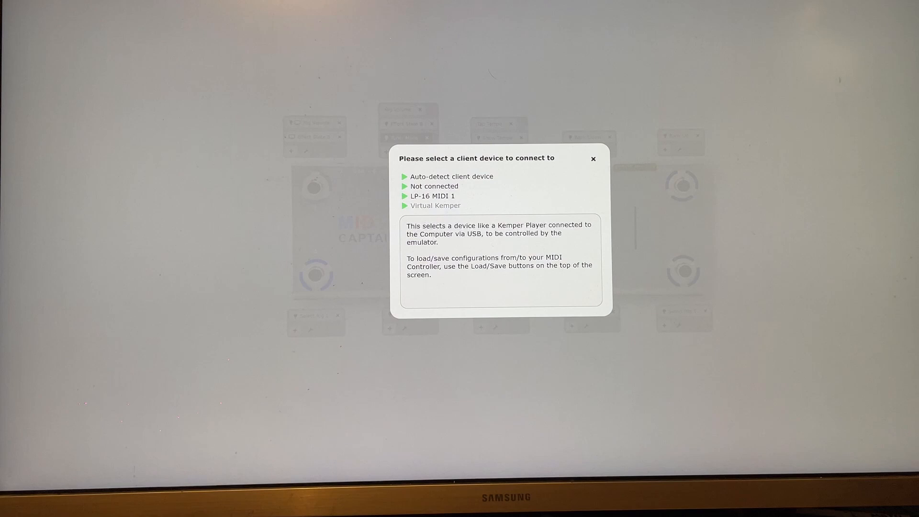
click(433, 196)
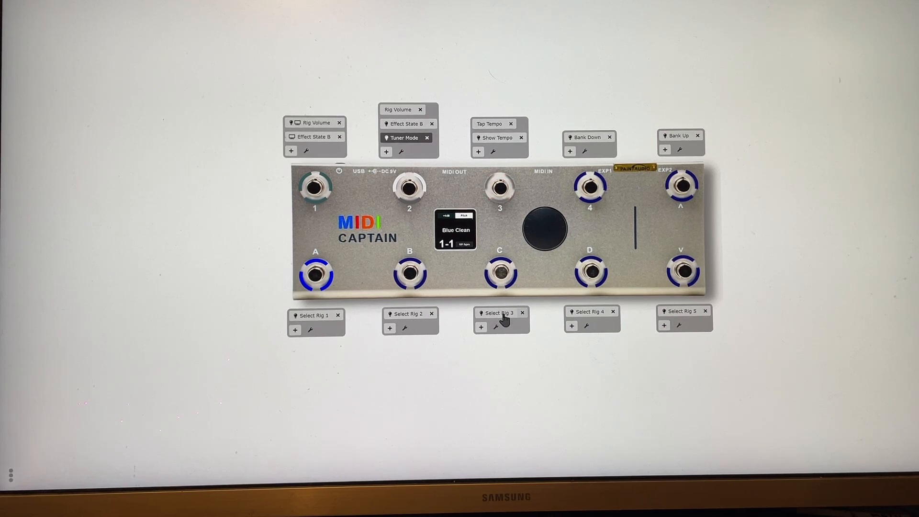
- Open the 'Select Rig 3' action under switch C for editing
click(498, 312)
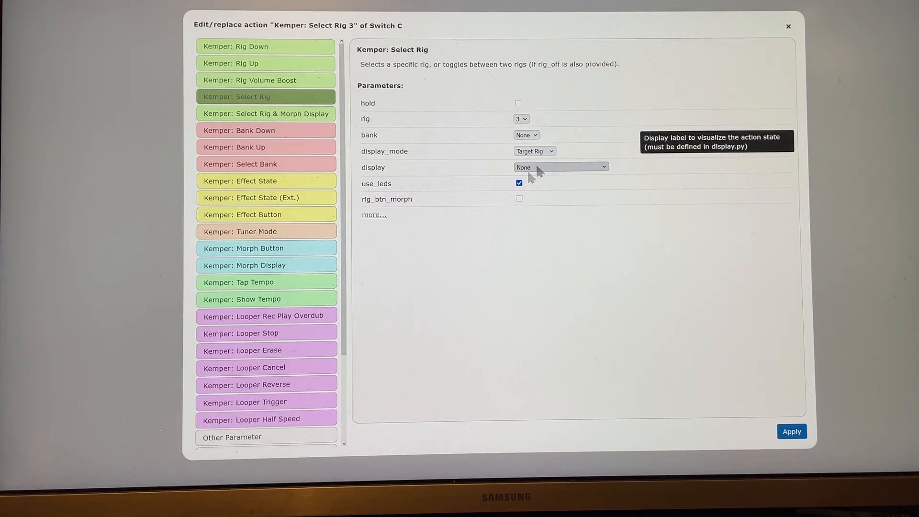
mouse_move(519, 188)
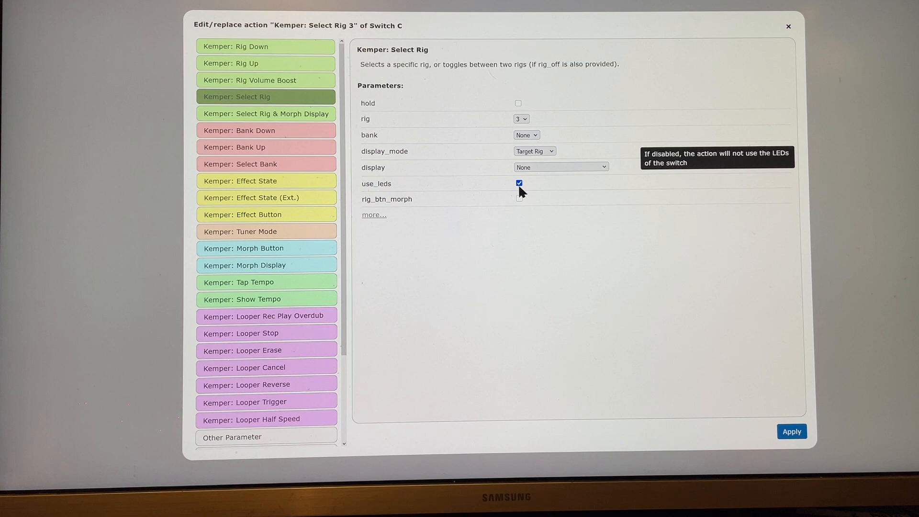